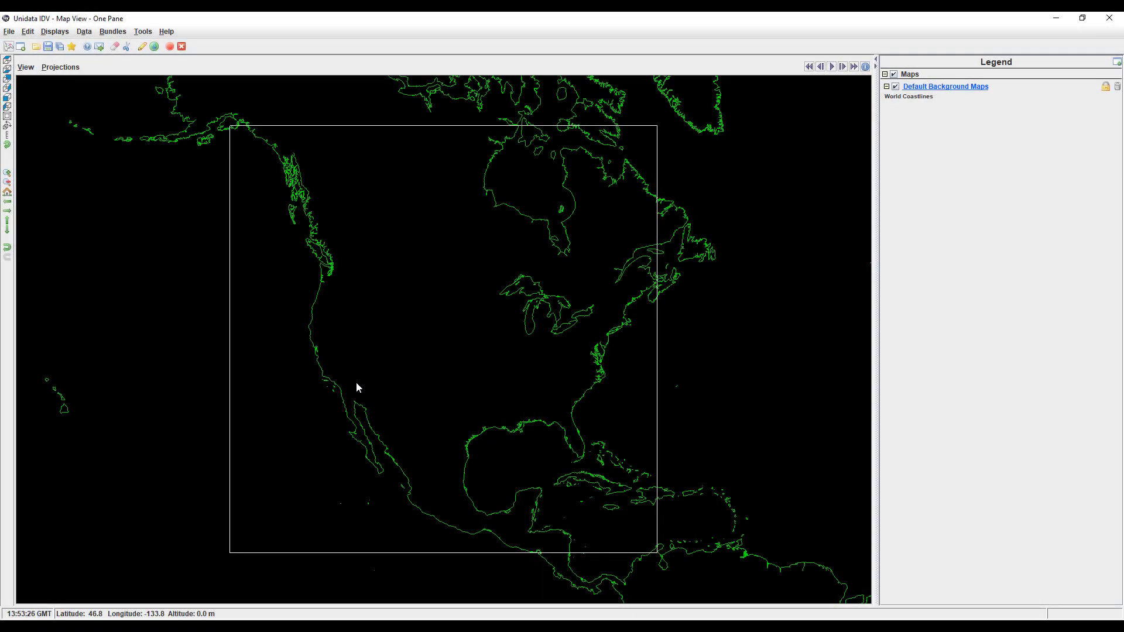
Create a new Map View window with three panes from the File > New menu.
{"action": "left_click", "coordinate": [8, 31]}
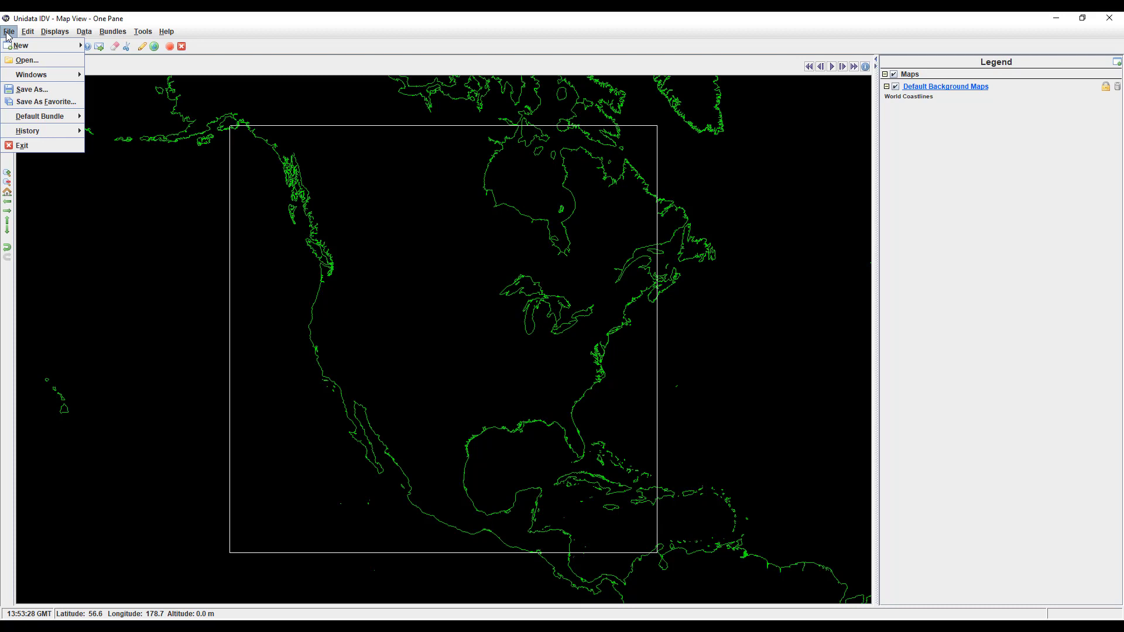
{"action": "mouse_move", "coordinate": [20, 46]}
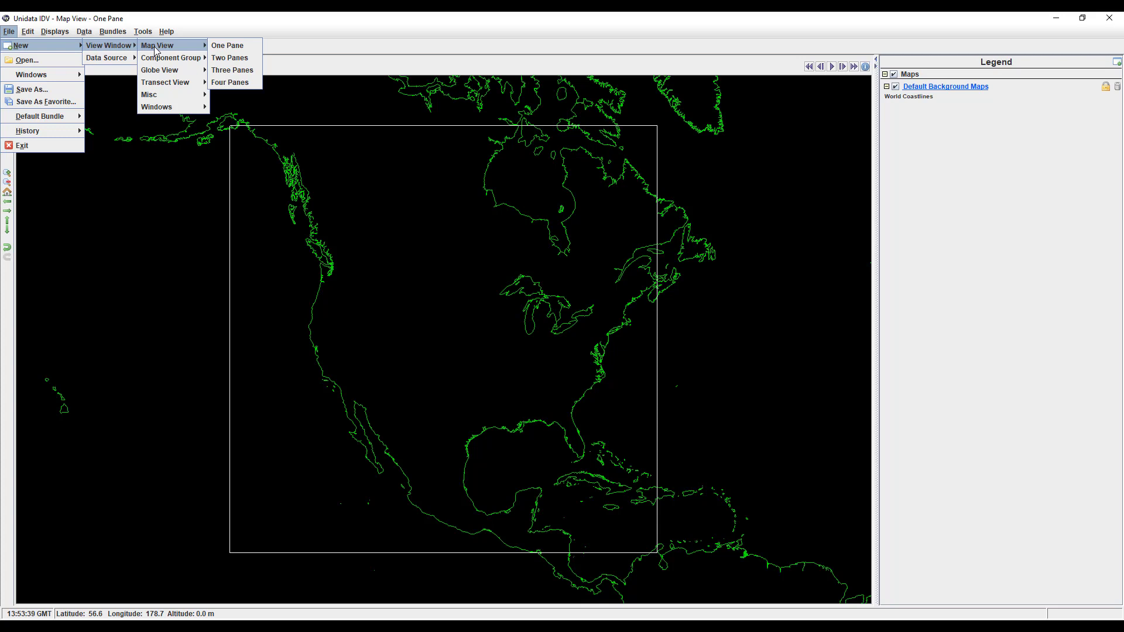
{"action": "mouse_move", "coordinate": [230, 57]}
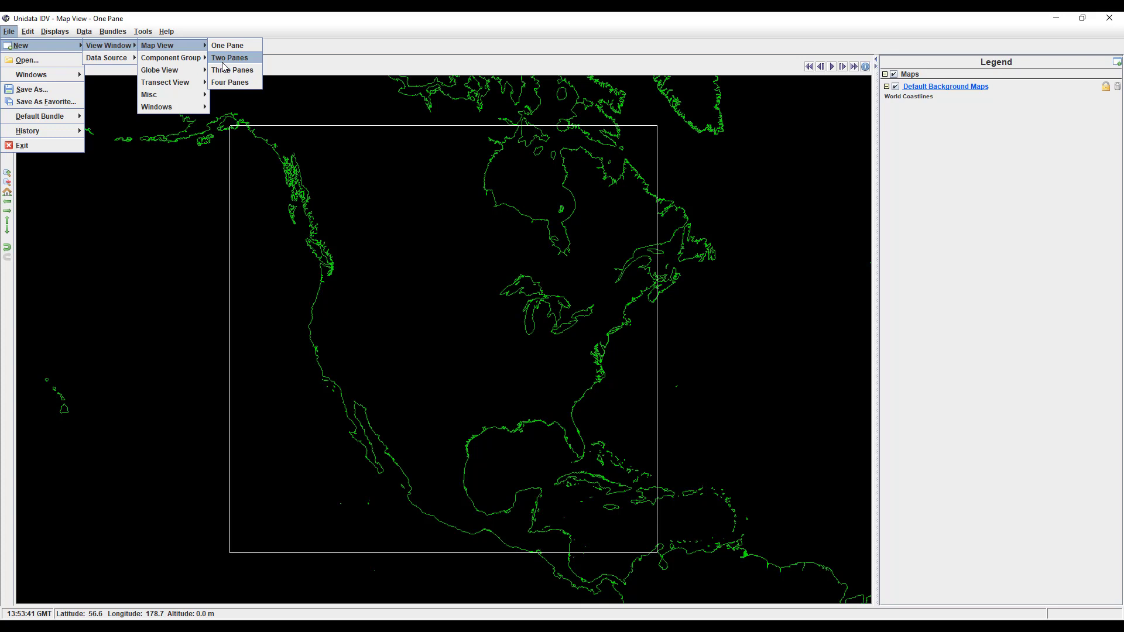
{"action": "mouse_move", "coordinate": [231, 69]}
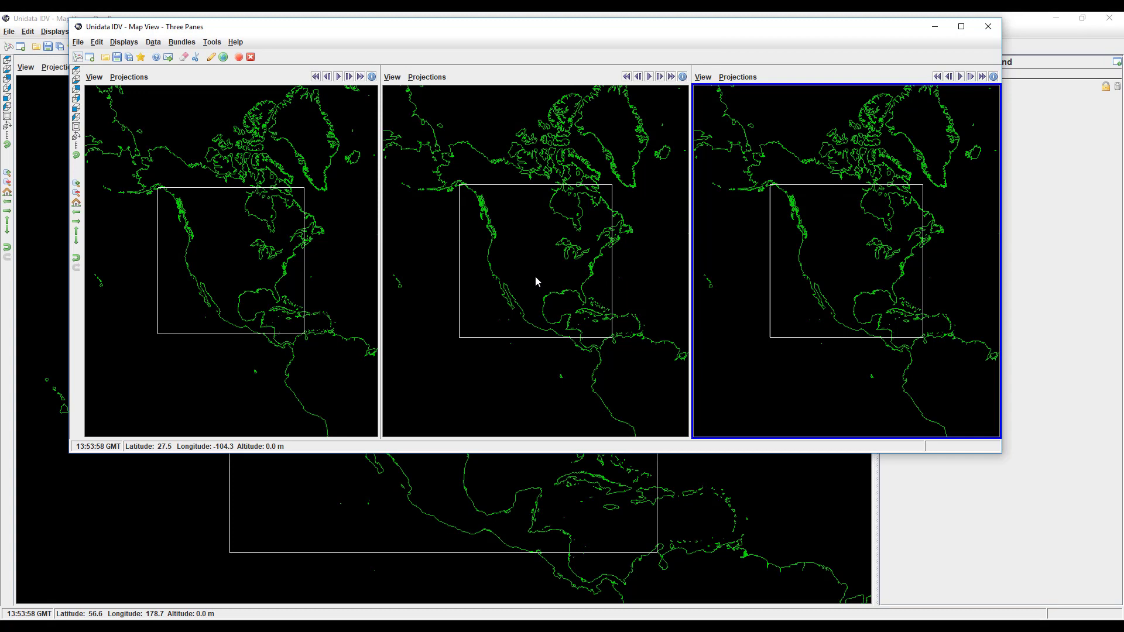
Close the Map View - Three Panes window, keeping the original one-pane map.
{"action": "left_click", "coordinate": [230, 251]}
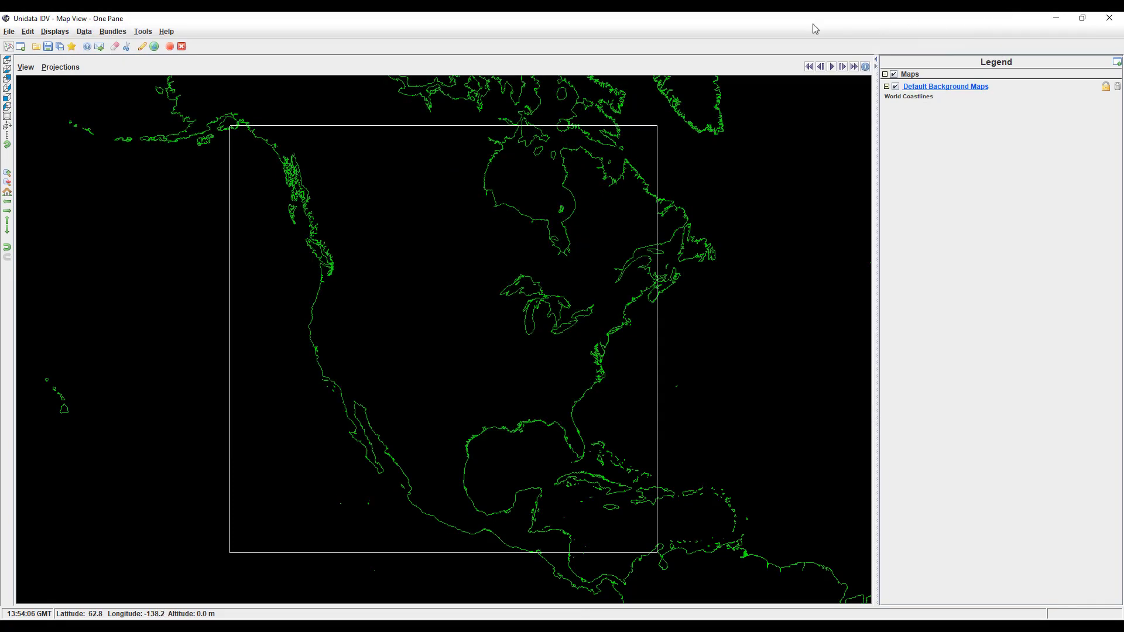
Create a new Component Group window with Tabs holding a one-pane map view.
{"action": "left_click", "coordinate": [8, 31]}
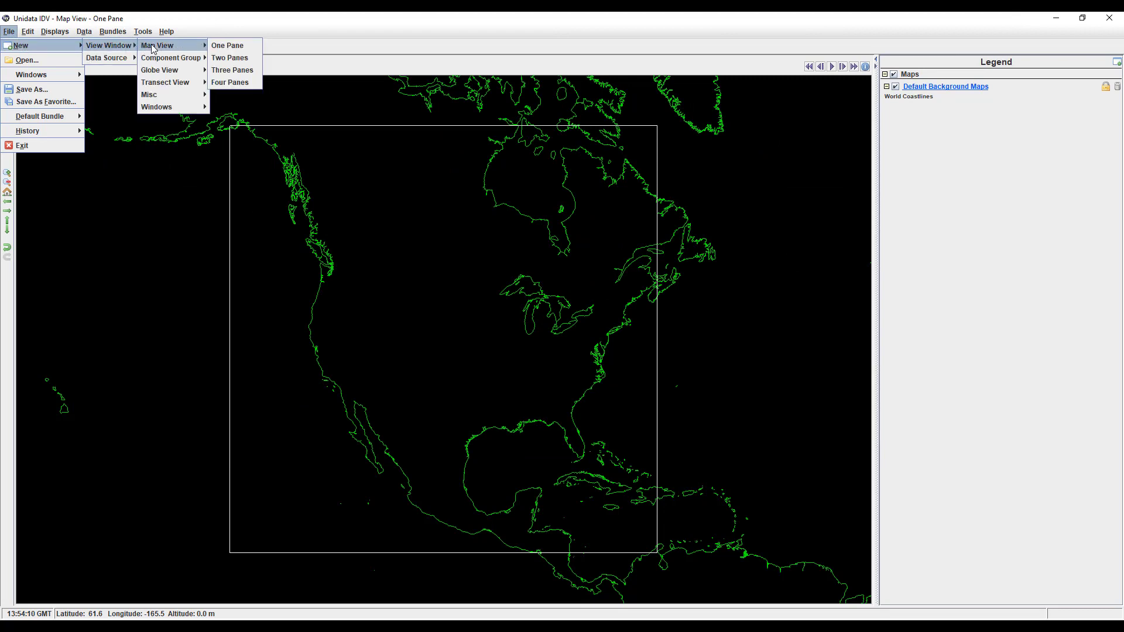
{"action": "mouse_move", "coordinate": [171, 58]}
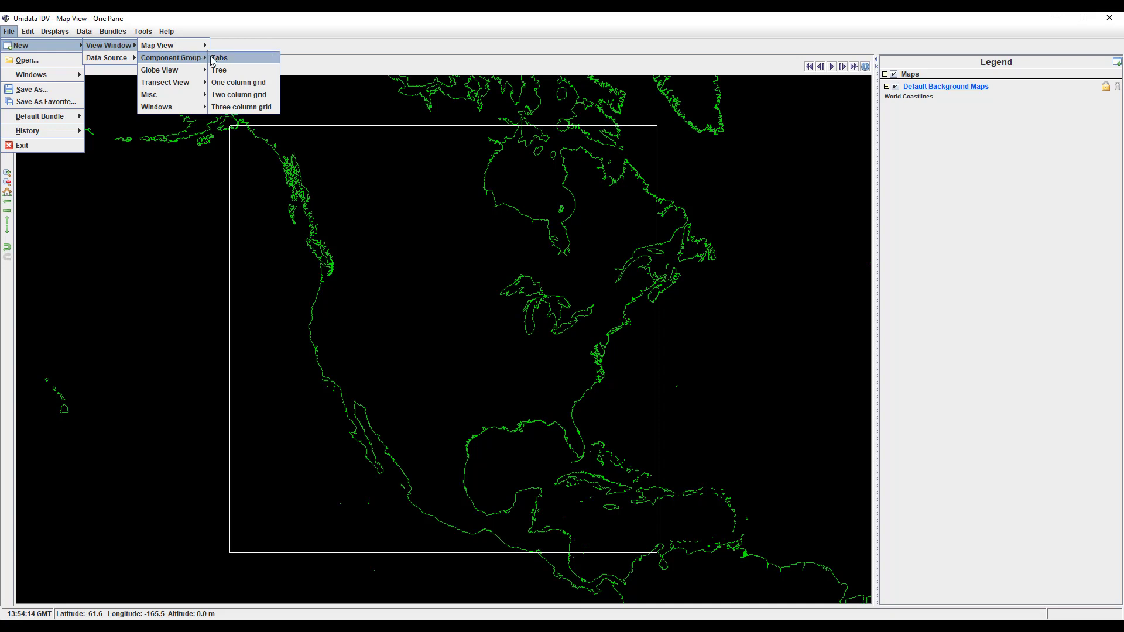
{"action": "left_click", "coordinate": [218, 58]}
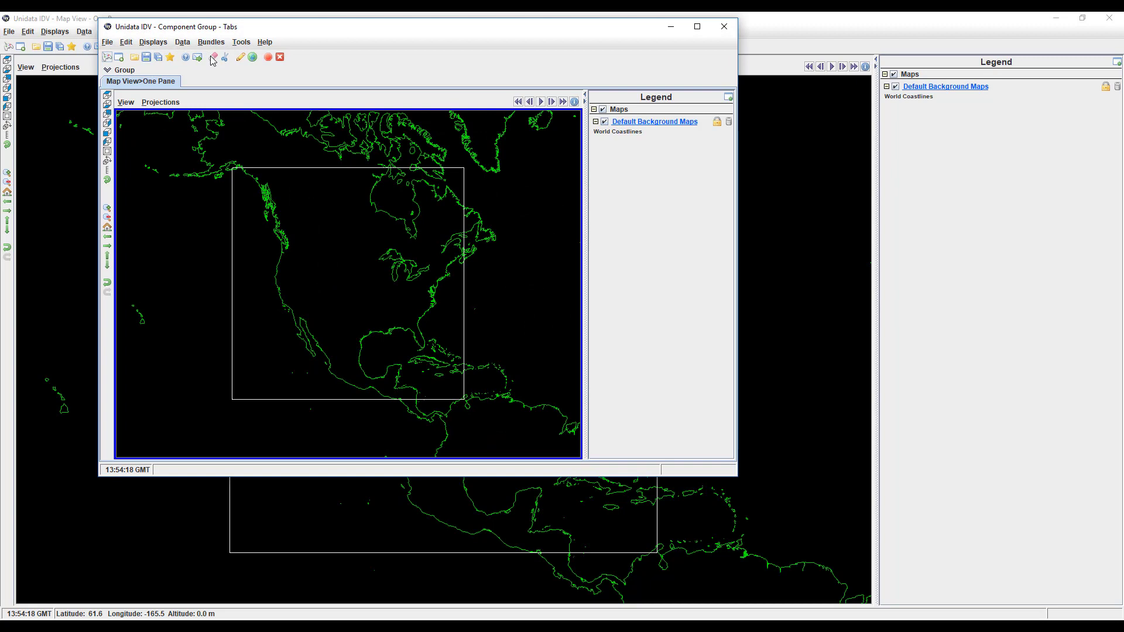
Add a 2D Map View tab to the group via Group > New > User Interface > Misc.
{"action": "left_click", "coordinate": [123, 69]}
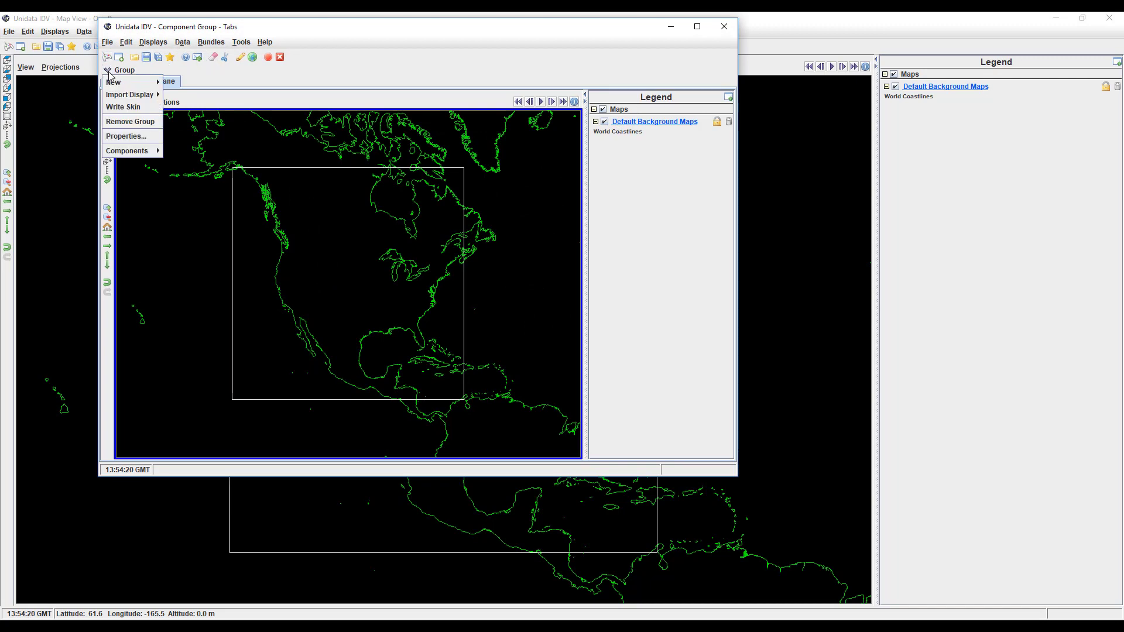
{"action": "mouse_move", "coordinate": [114, 82]}
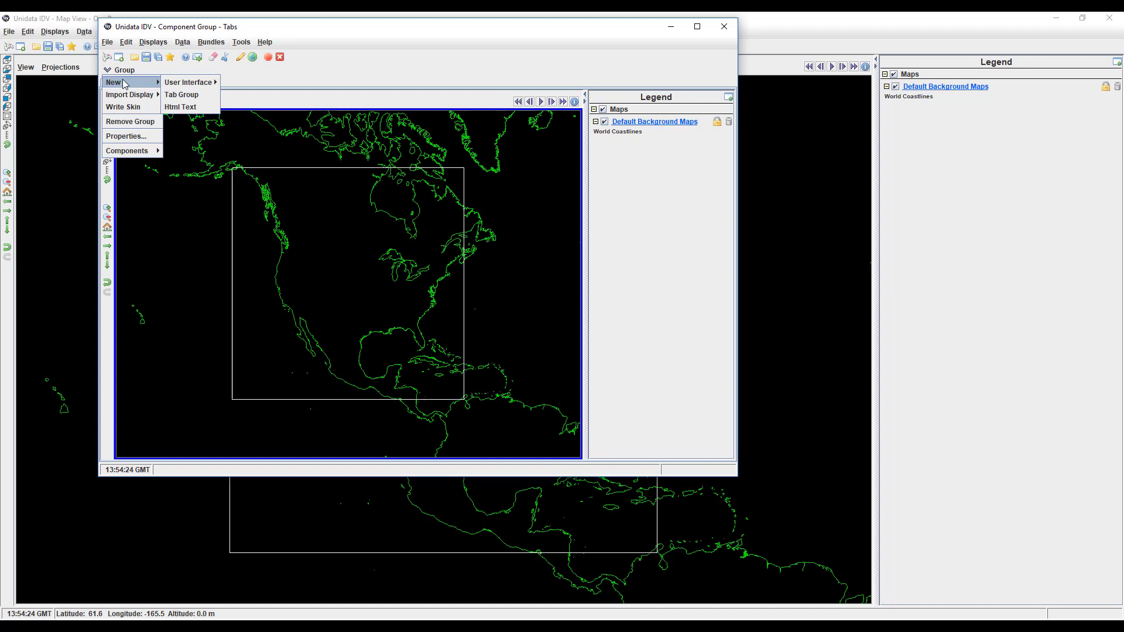
{"action": "mouse_move", "coordinate": [189, 82]}
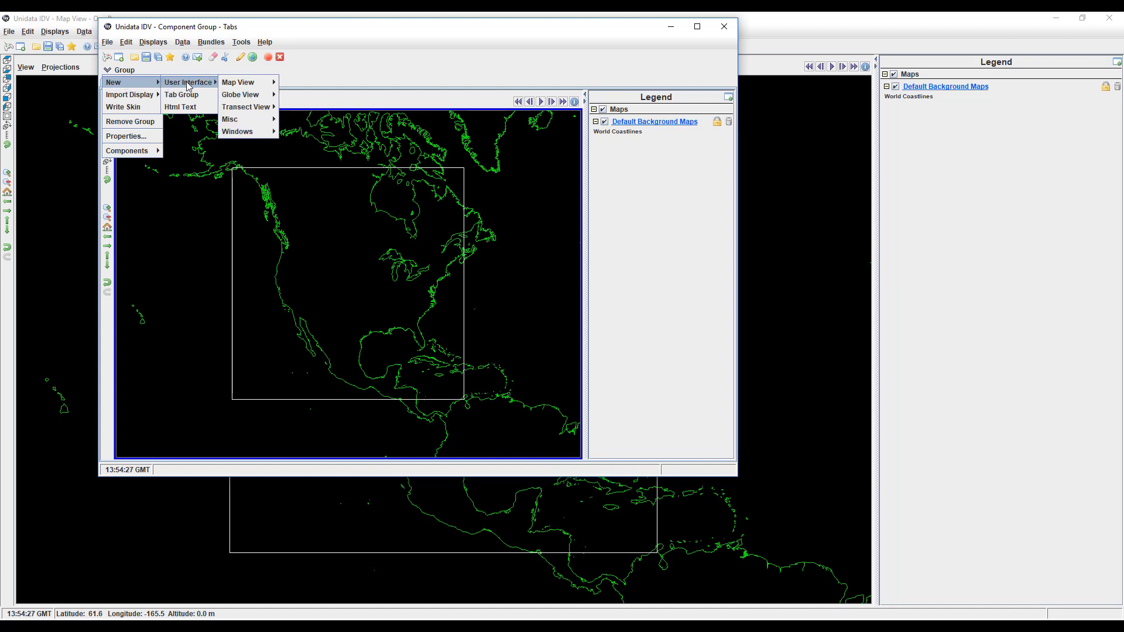
{"action": "mouse_move", "coordinate": [229, 119]}
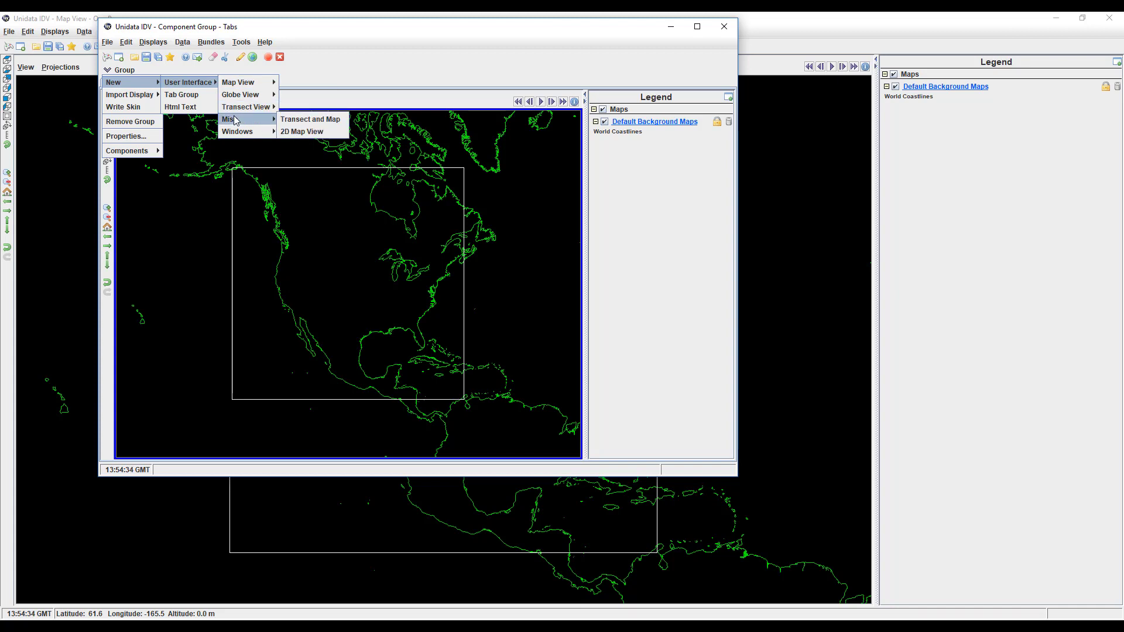
{"action": "left_click", "coordinate": [302, 132]}
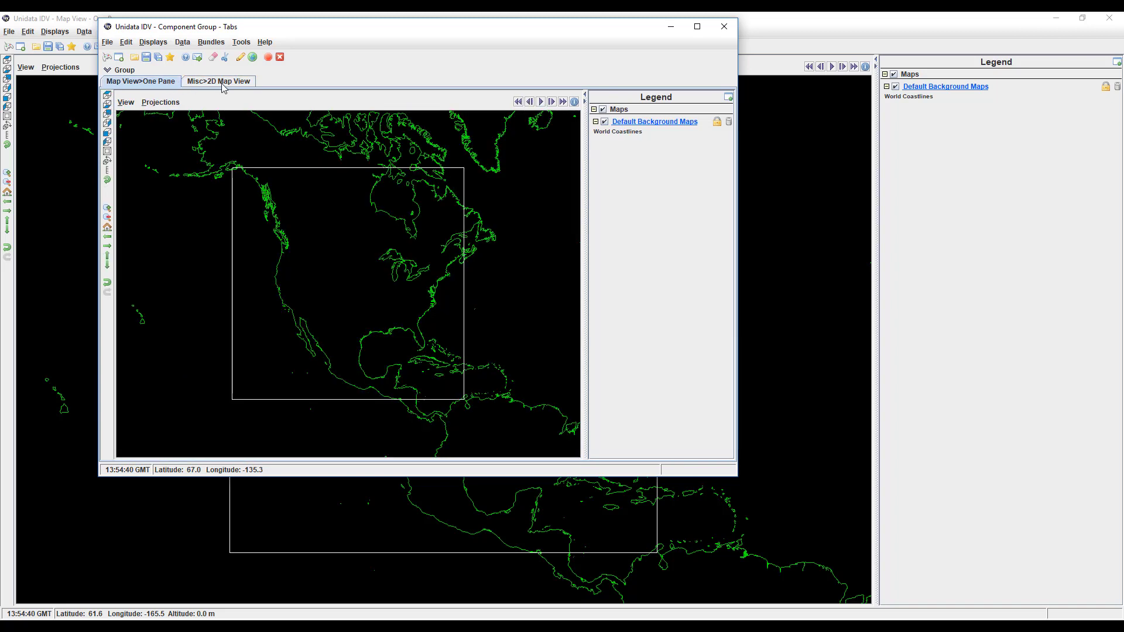
Switch between the 2D map and one-pane map tabs, then close the group window.
{"action": "left_click", "coordinate": [219, 81]}
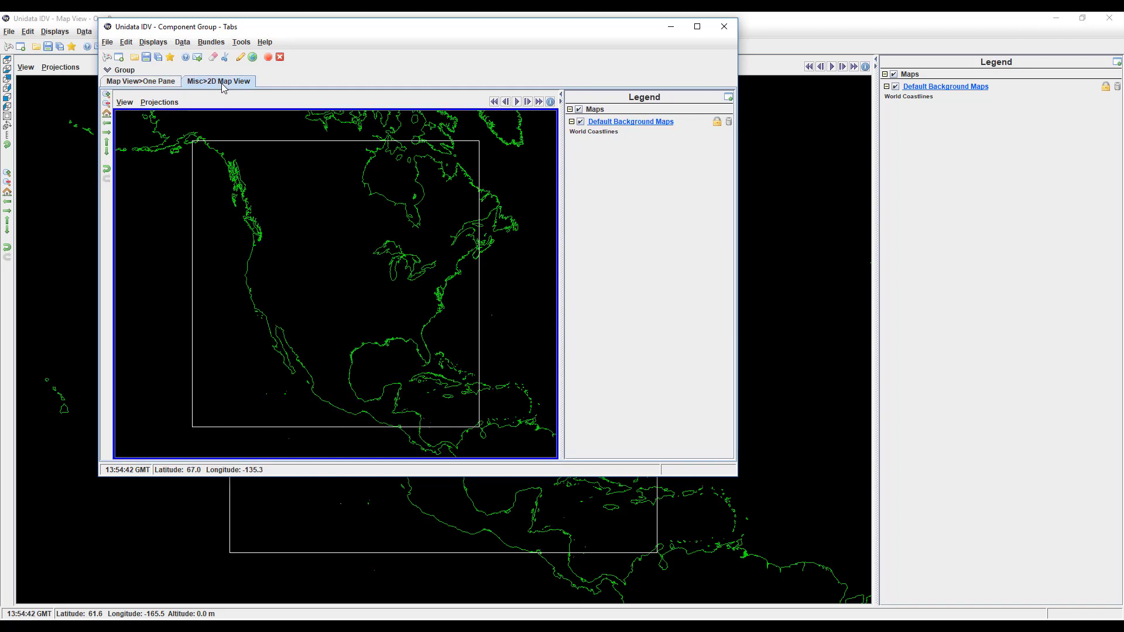
{"action": "left_click", "coordinate": [141, 81]}
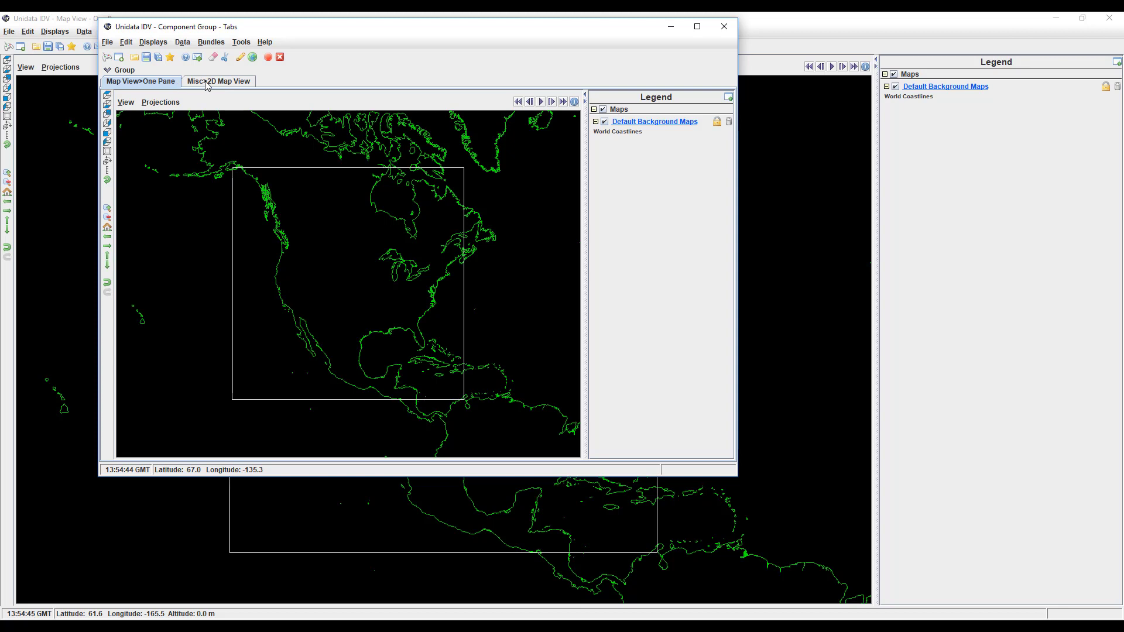
{"action": "left_click", "coordinate": [218, 81]}
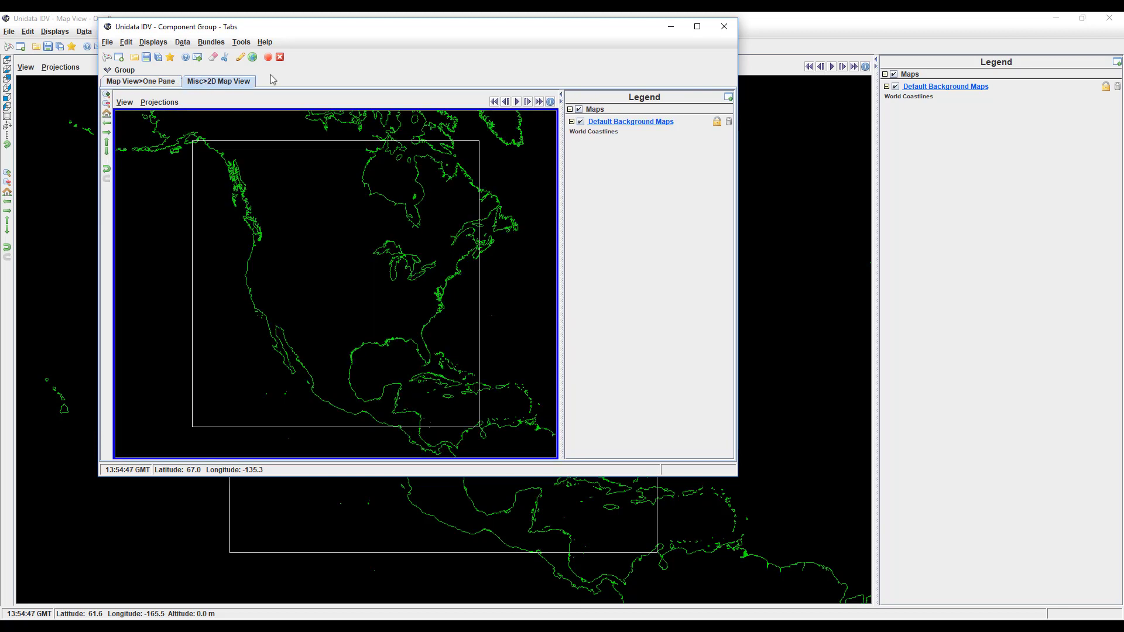
{"action": "left_click", "coordinate": [723, 27]}
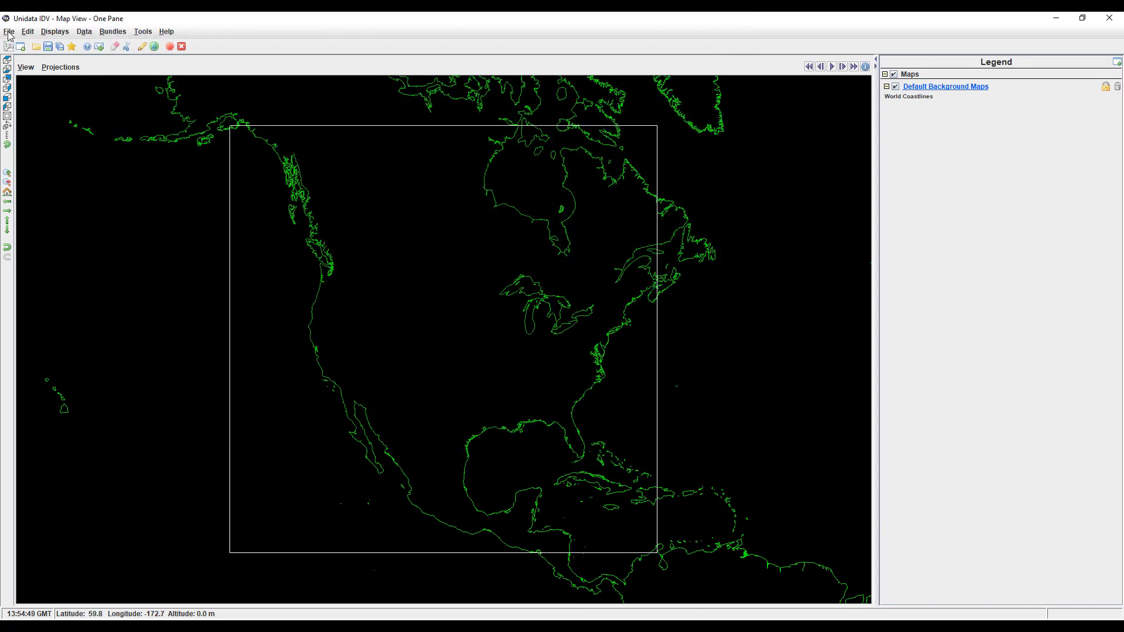
Create a one-pane Globe View window and rotate the globe to another angle.
{"action": "left_click", "coordinate": [8, 30]}
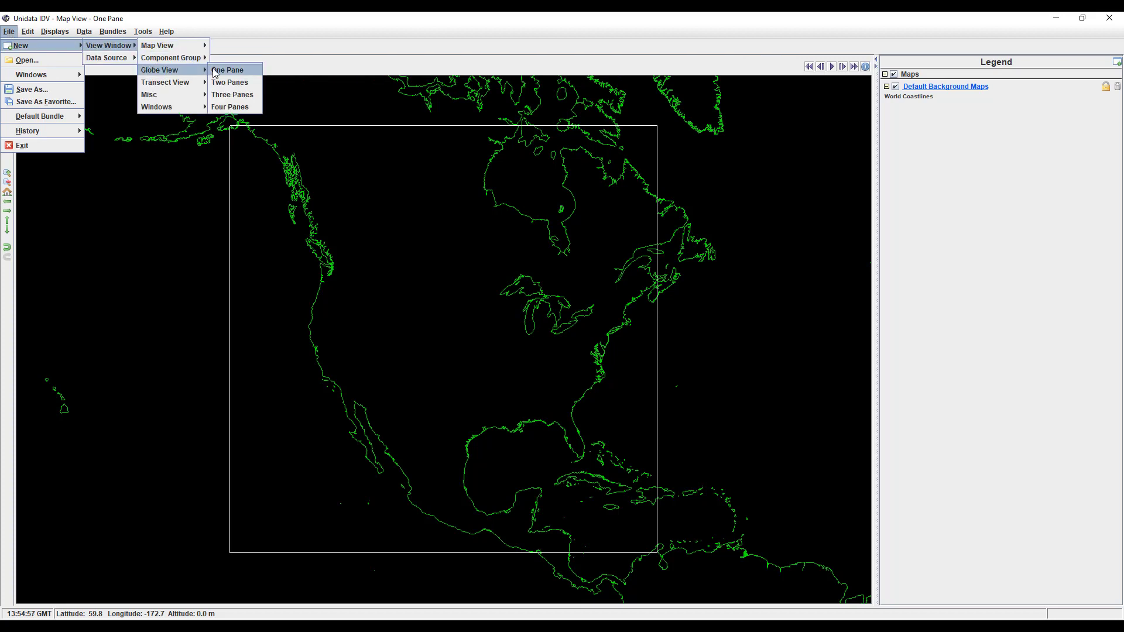
{"action": "left_click", "coordinate": [227, 70]}
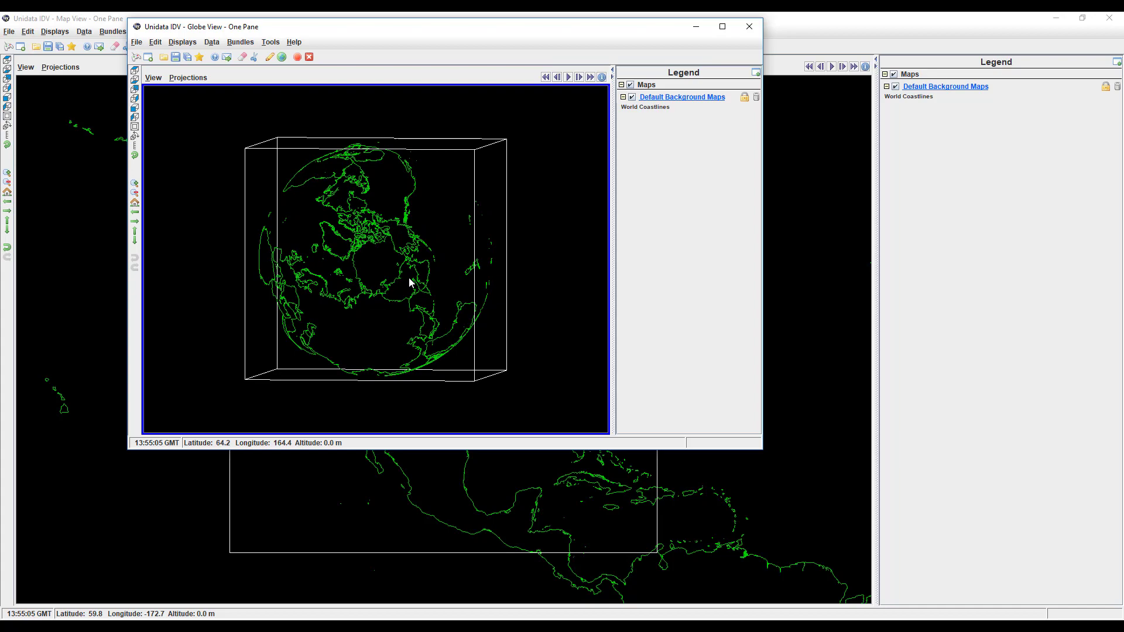
{"action": "left_click_drag", "start_coordinate": [409, 282], "coordinate": [245, 309]}
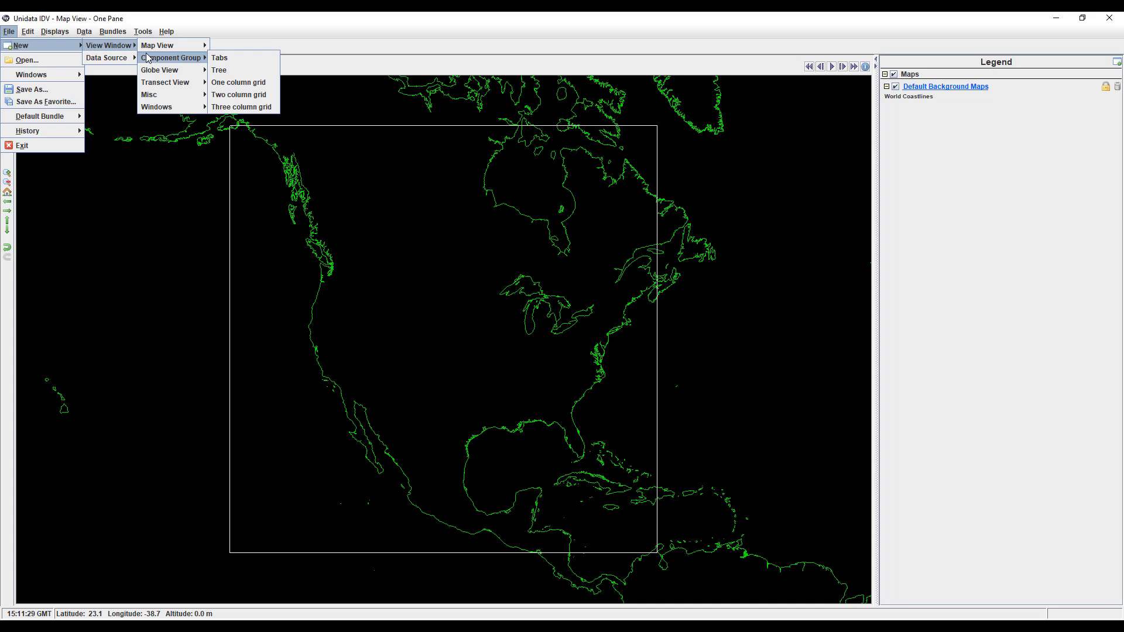
{"action": "mouse_move", "coordinate": [165, 82]}
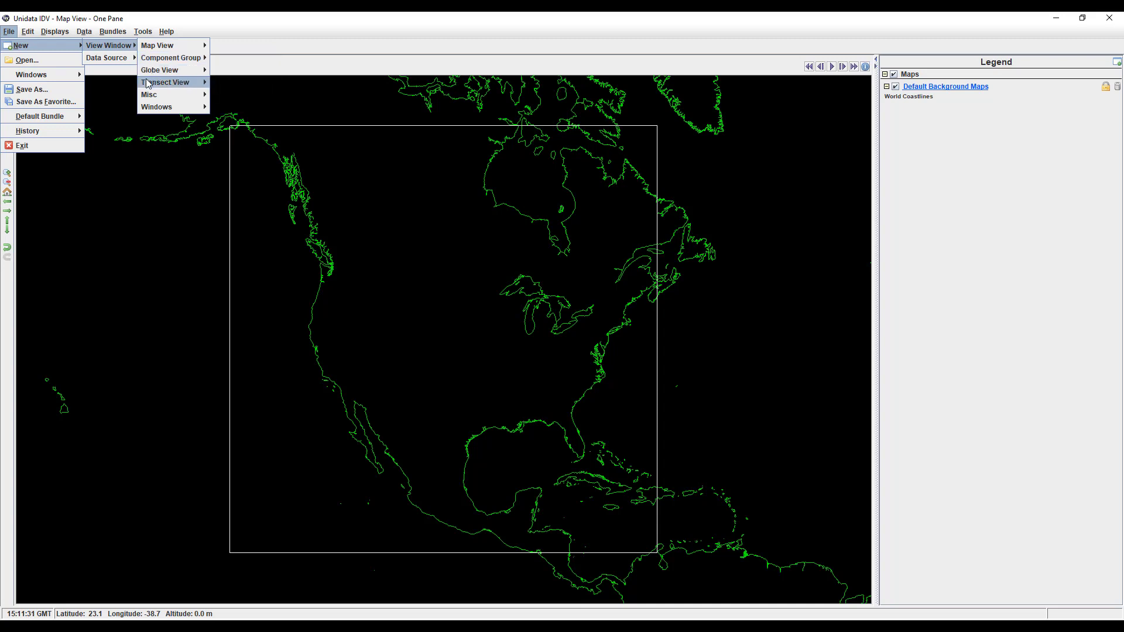
{"action": "mouse_move", "coordinate": [165, 82]}
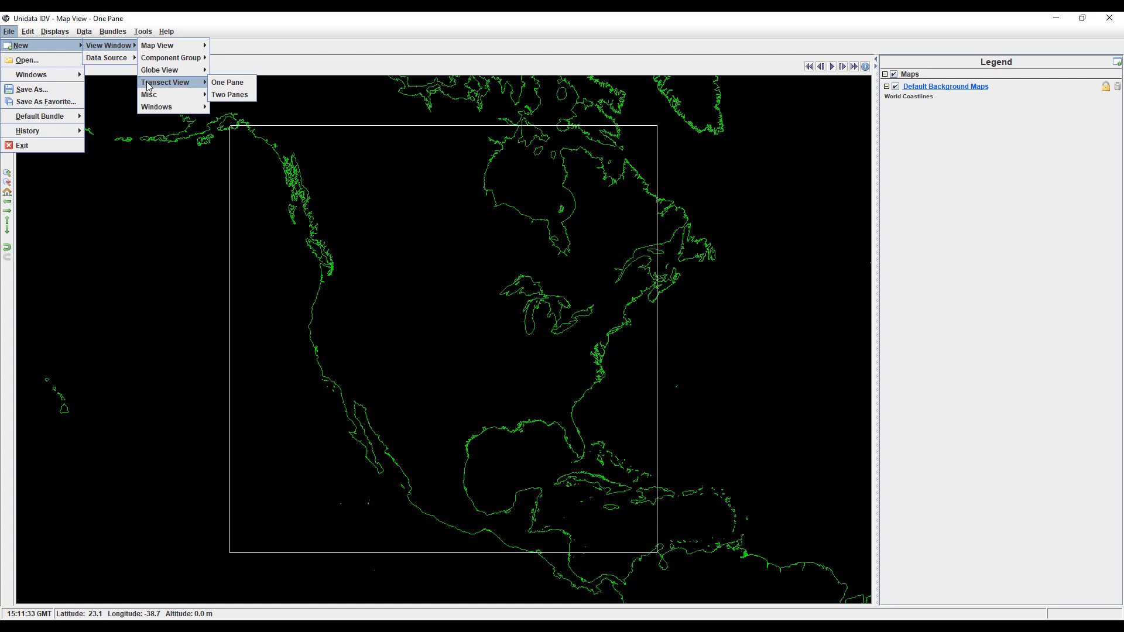
{"action": "mouse_move", "coordinate": [156, 107]}
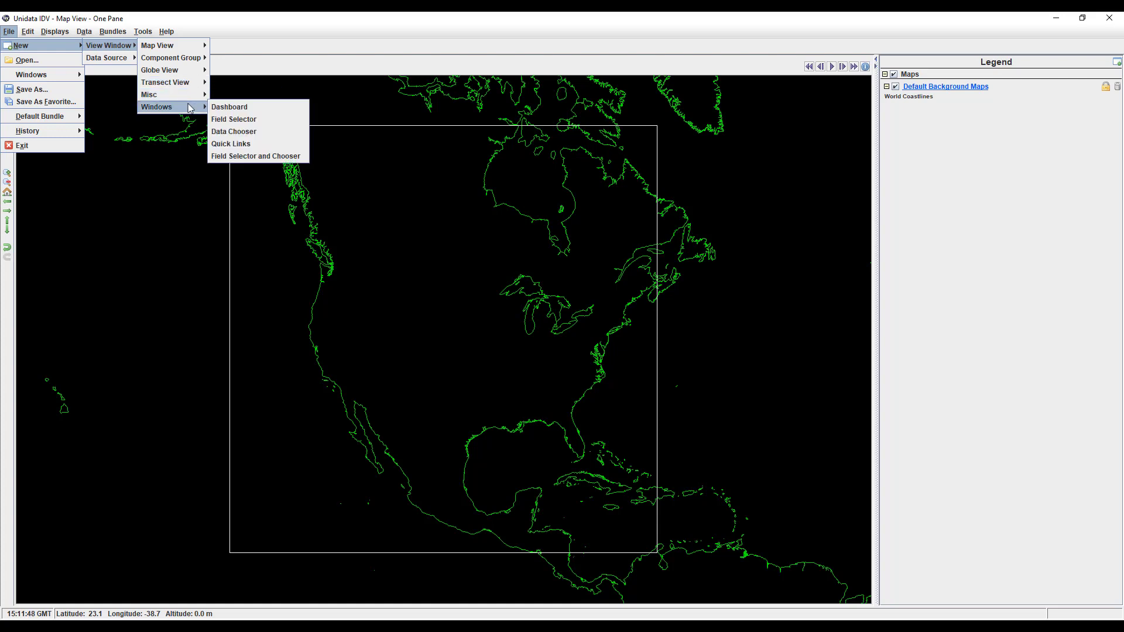
{"action": "mouse_move", "coordinate": [229, 107]}
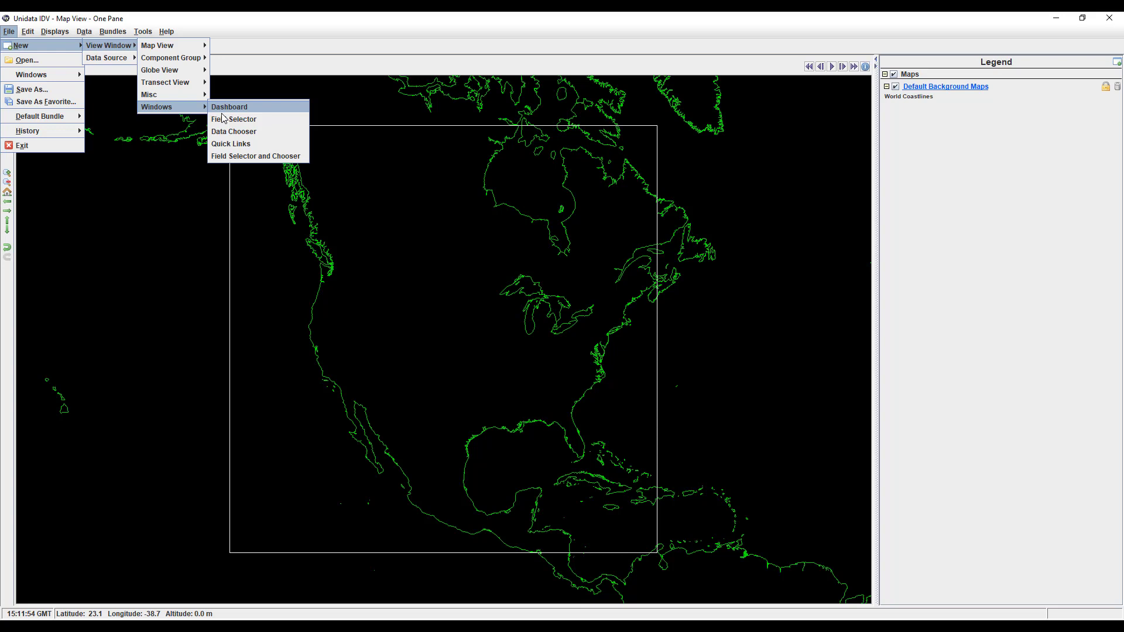
{"action": "mouse_move", "coordinate": [231, 144]}
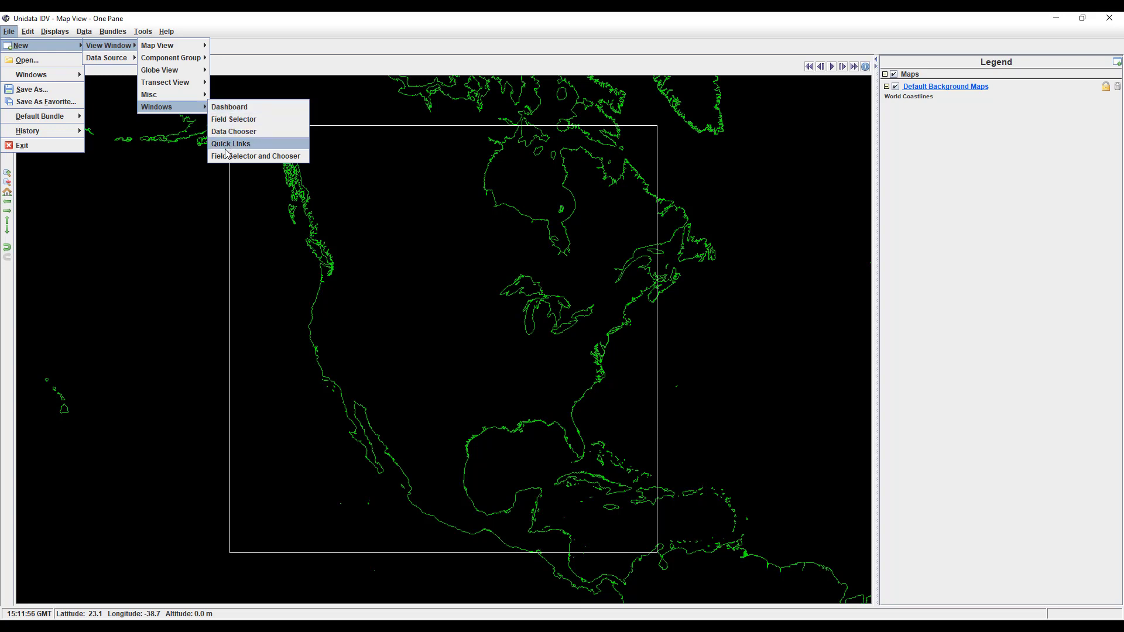
Create a combined Field Selector and Chooser window from File > New > Windows.
{"action": "left_click", "coordinate": [256, 156]}
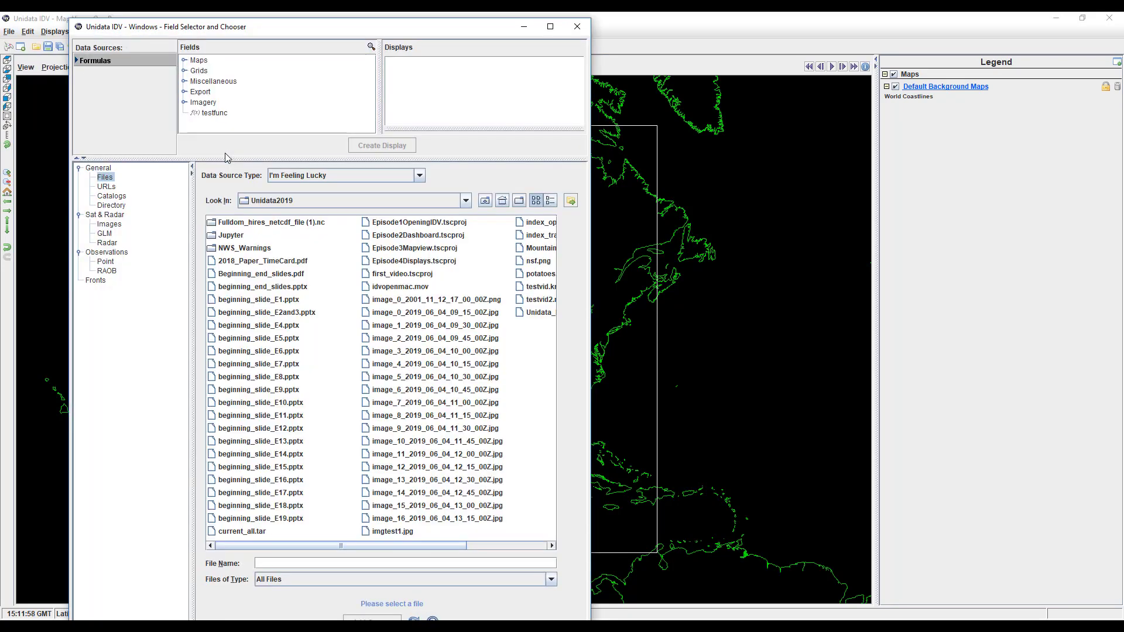